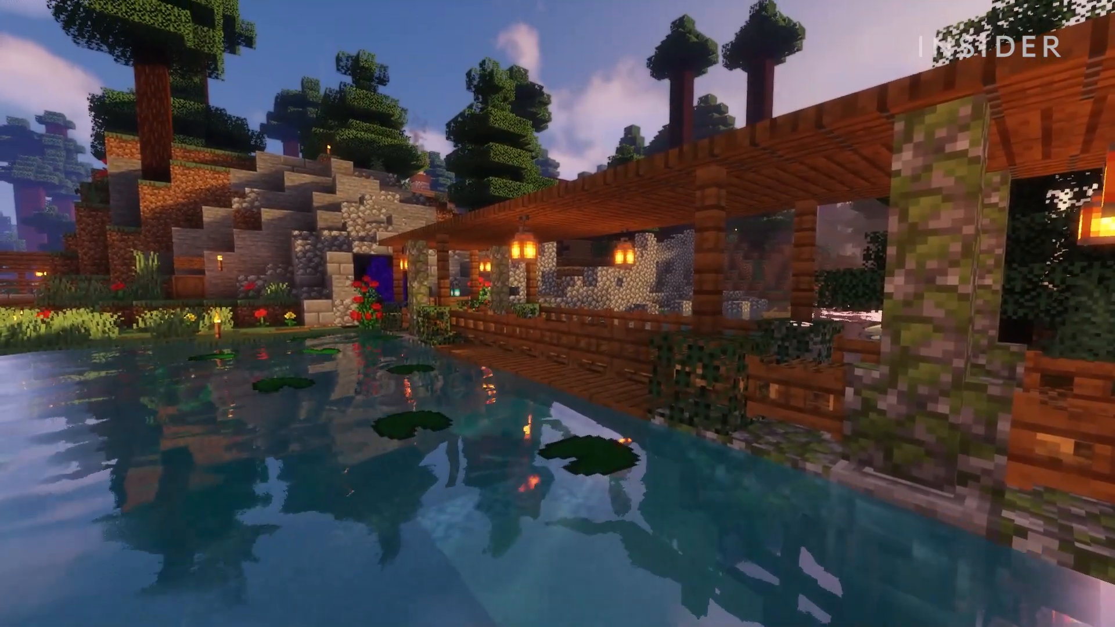
mouse_move(558, 314)
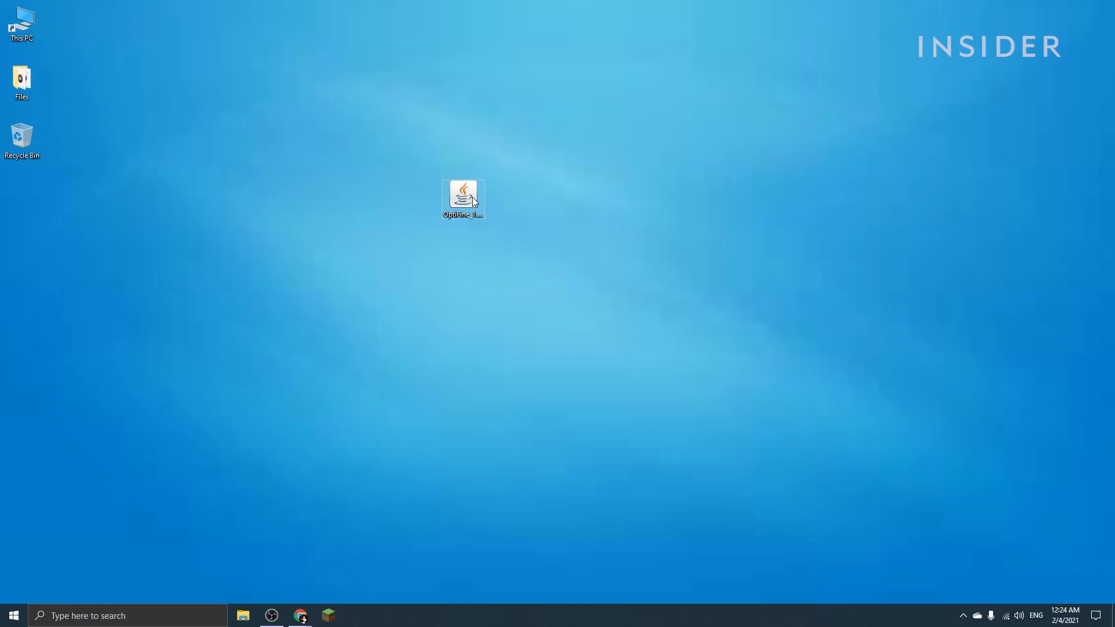
Open the OptiFine jar with Java, install OptiFine HD Ultra G6 for 1.16.5, and dismiss the success notice.
right_click(462, 197)
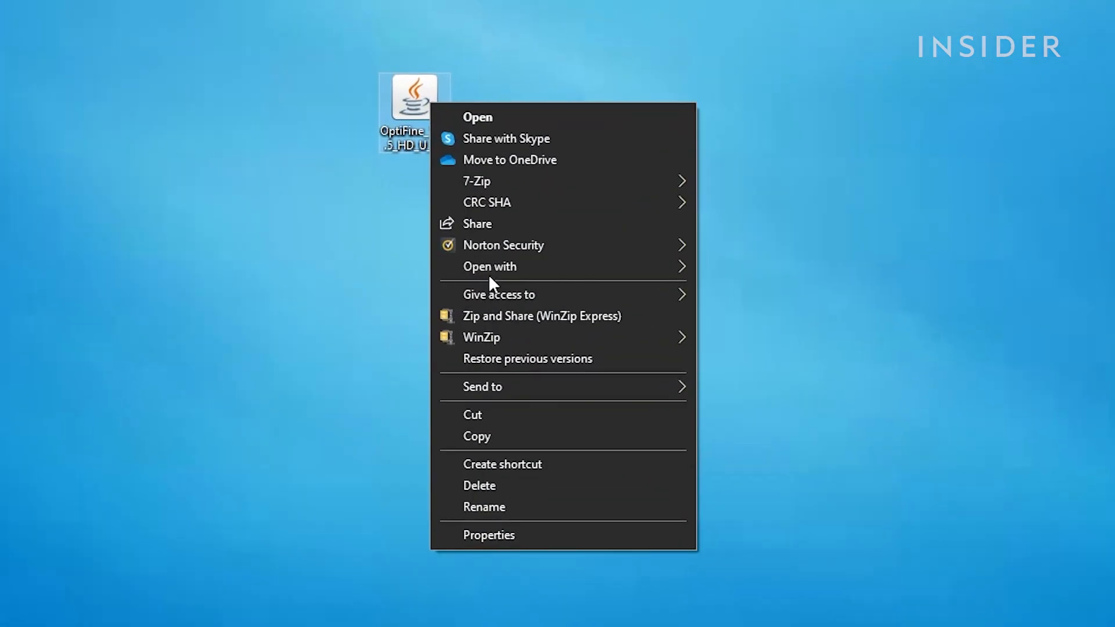
click(477, 117)
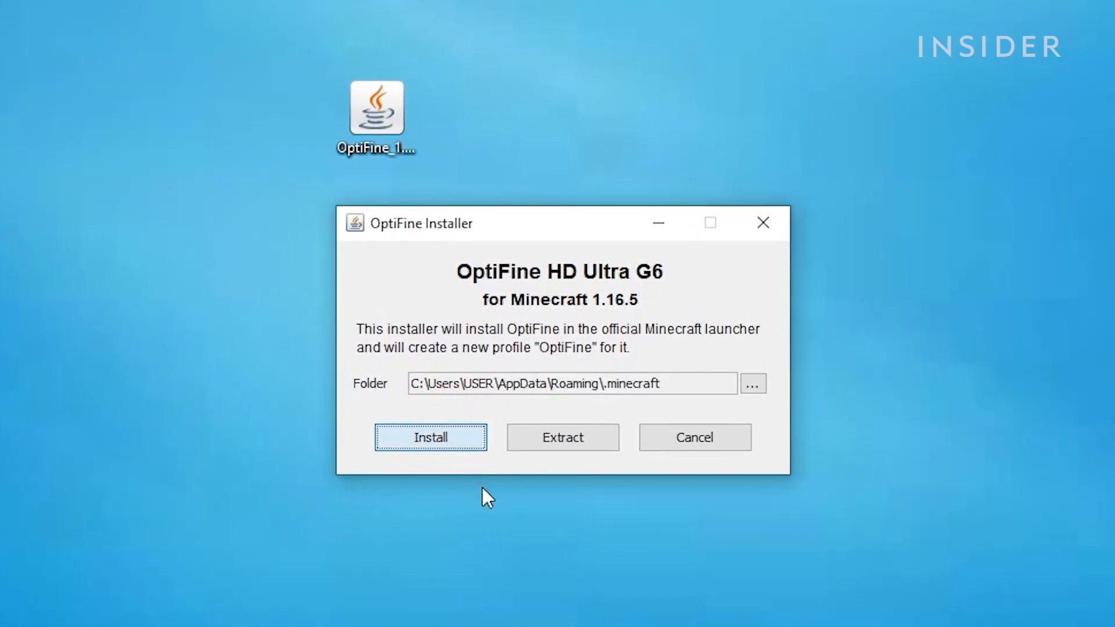
mouse_move(960, 507)
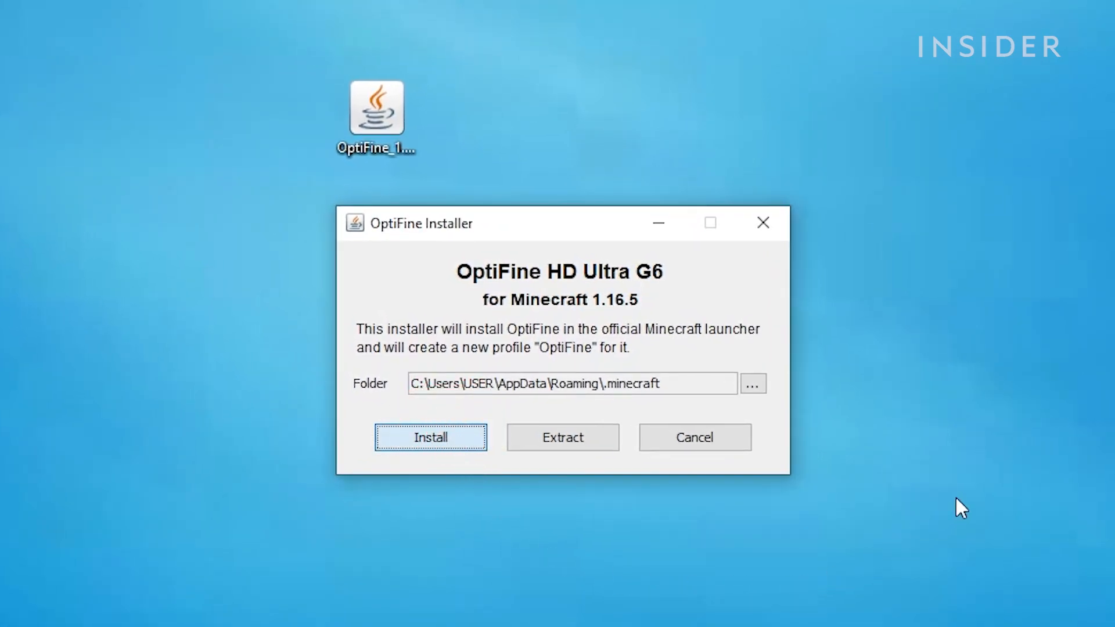
click(429, 436)
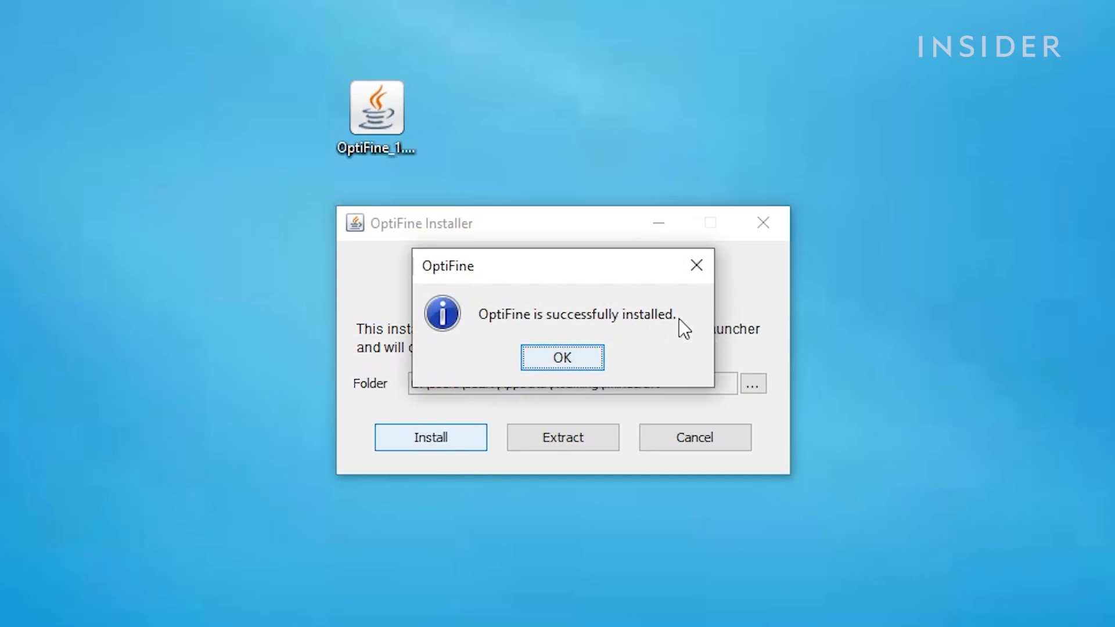
click(562, 356)
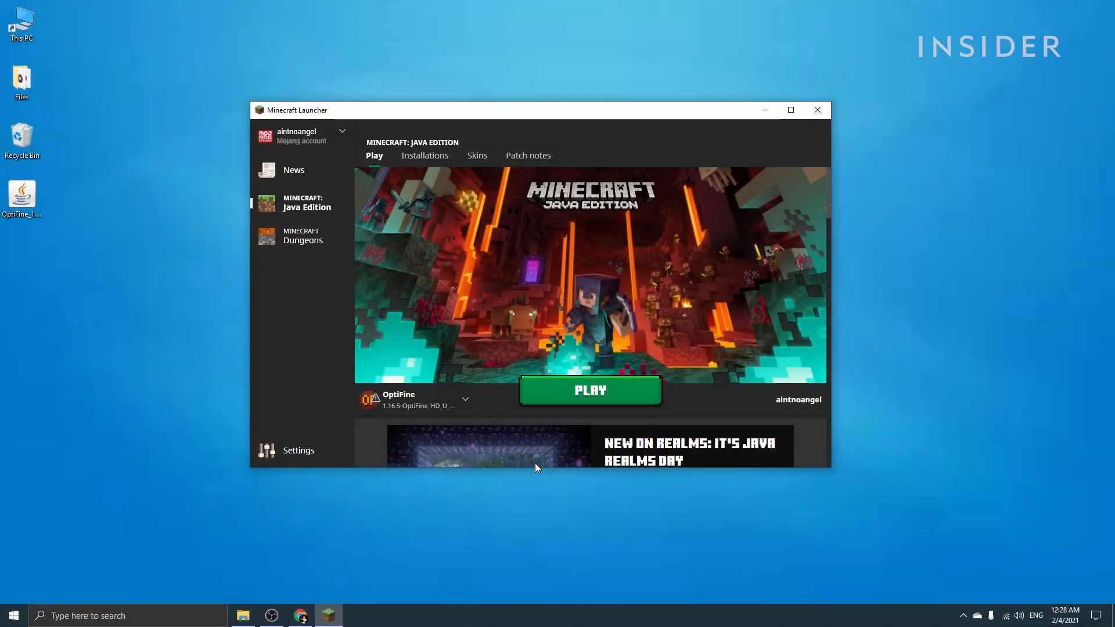
mouse_move(353, 409)
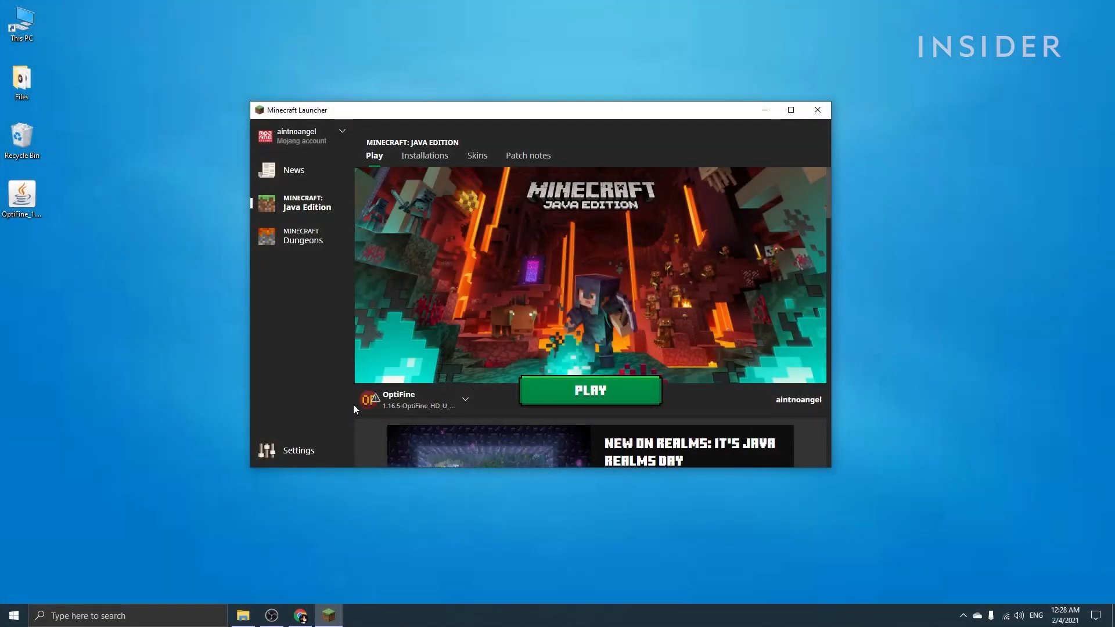
mouse_move(633, 405)
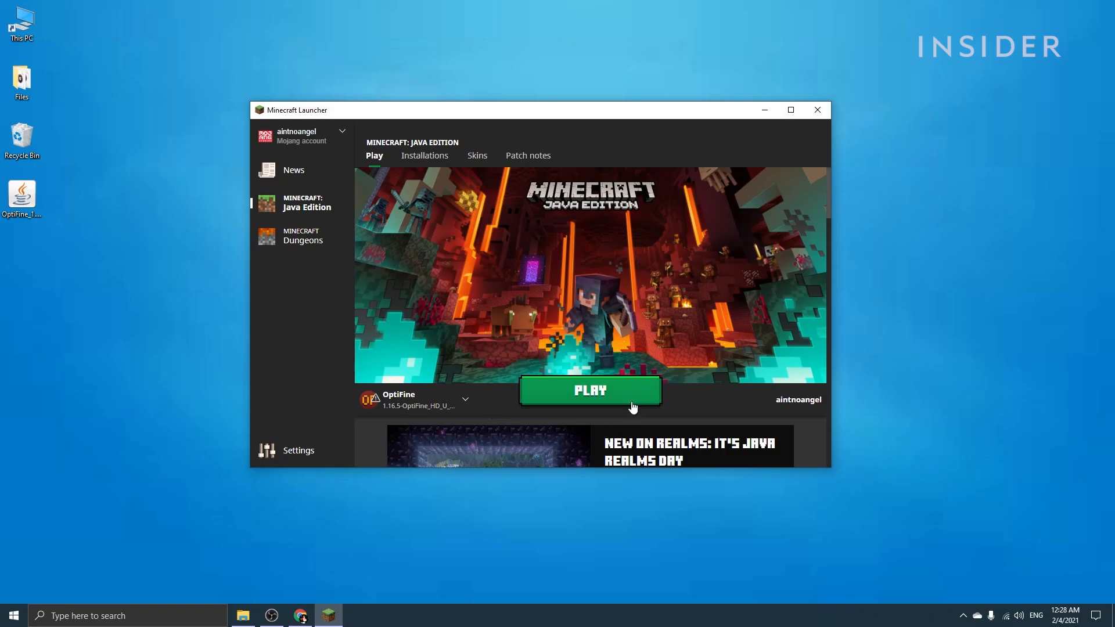
Launch Minecraft 1.16.5 from the launcher using the OptiFine profile.
click(589, 391)
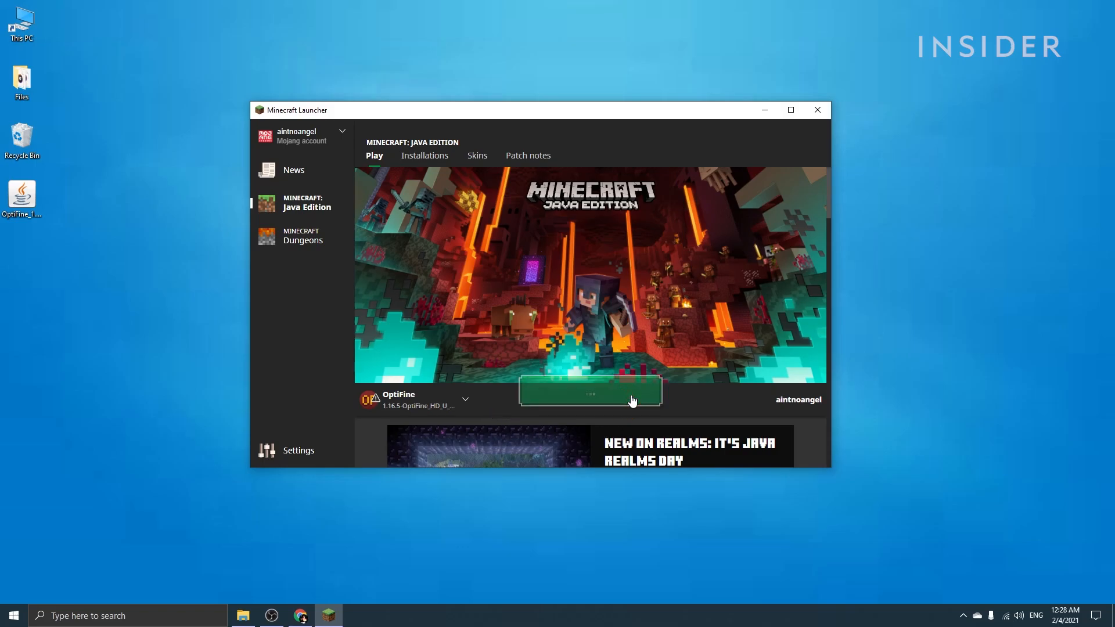
click(589, 399)
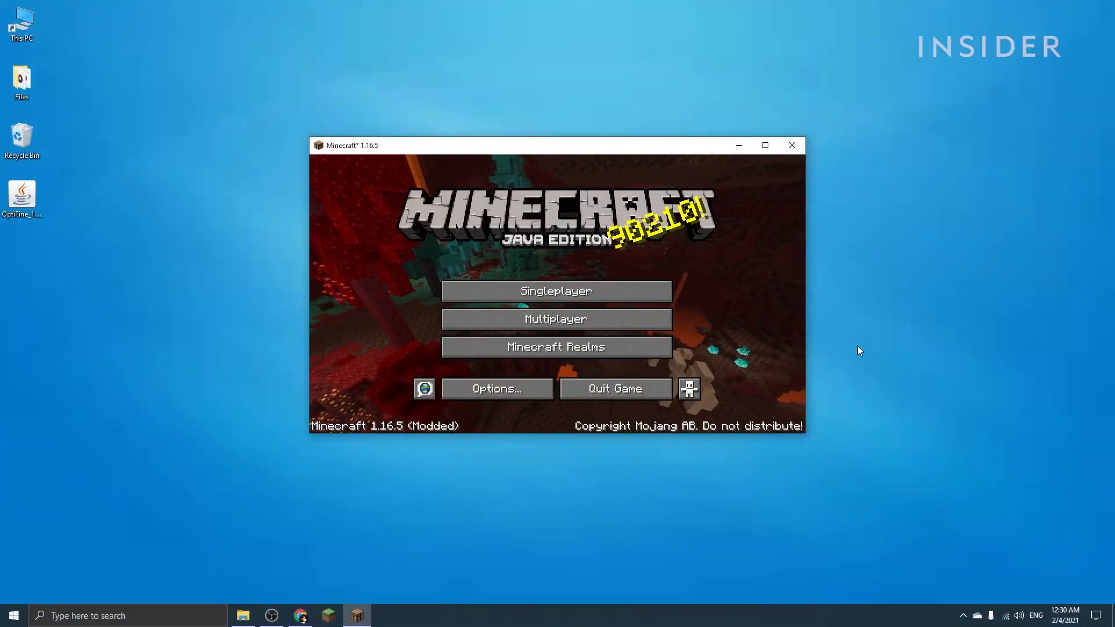
Go through Options, Video Settings and Shaders to open the empty shaderpacks folder.
click(495, 389)
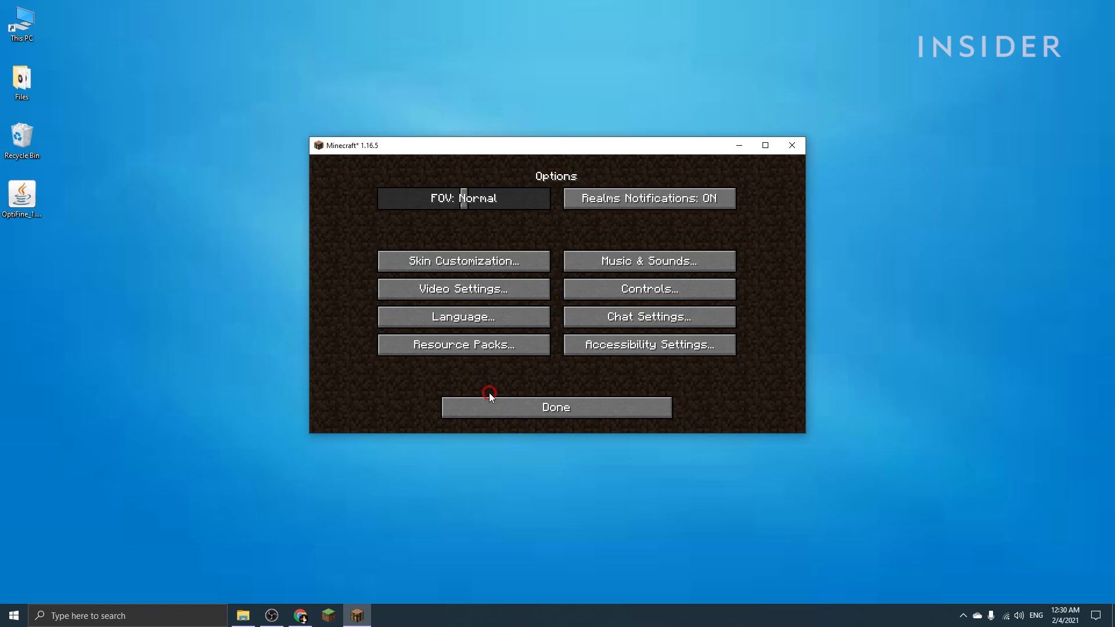
click(463, 288)
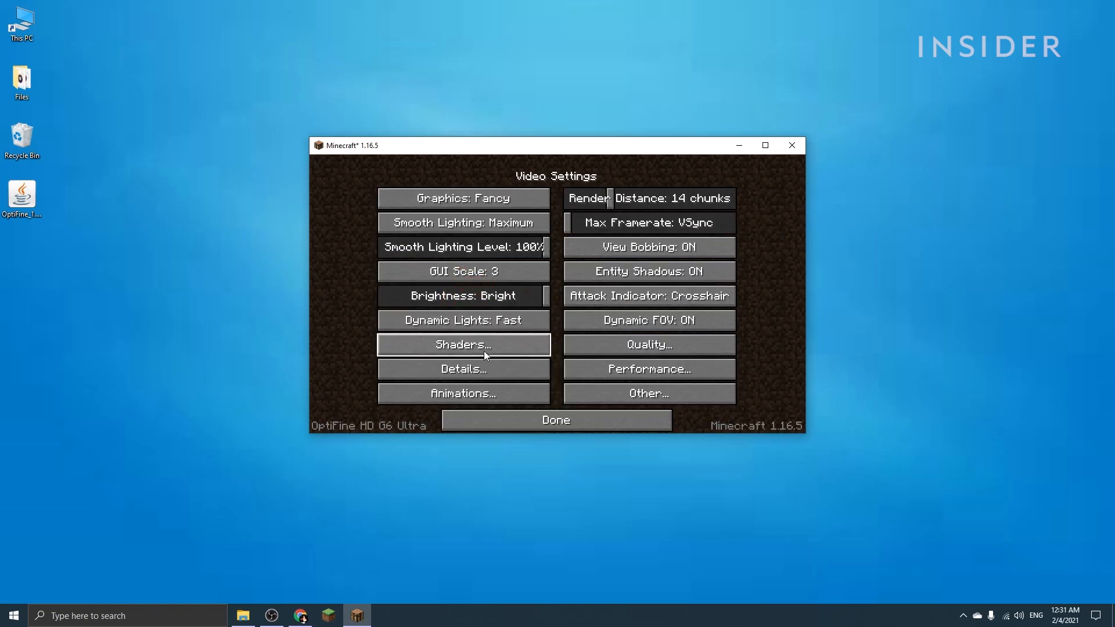
mouse_move(474, 354)
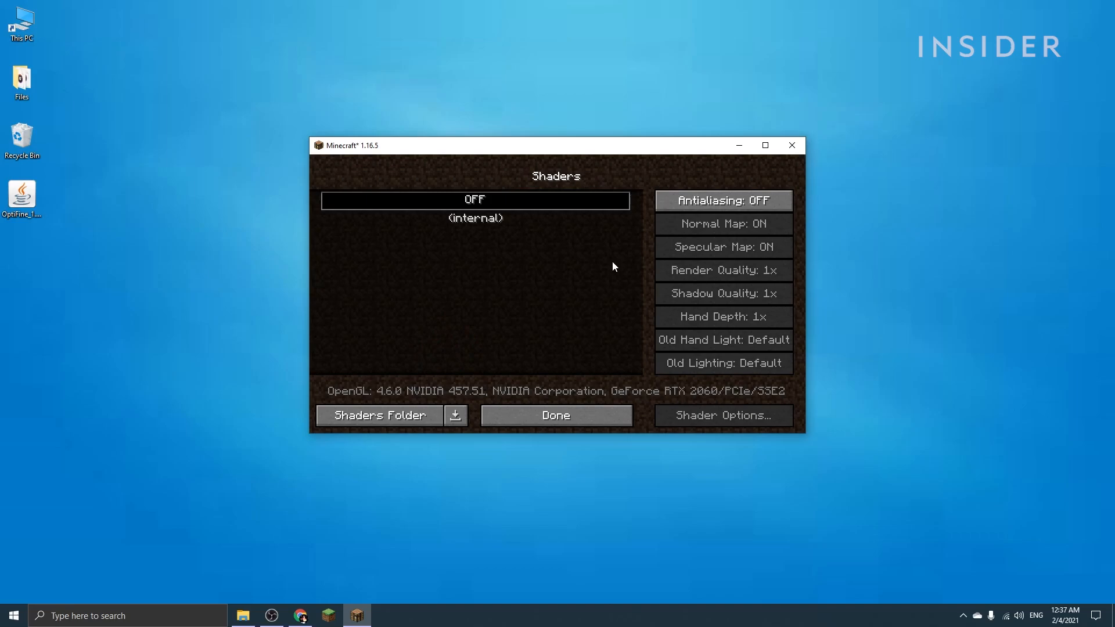
mouse_move(594, 314)
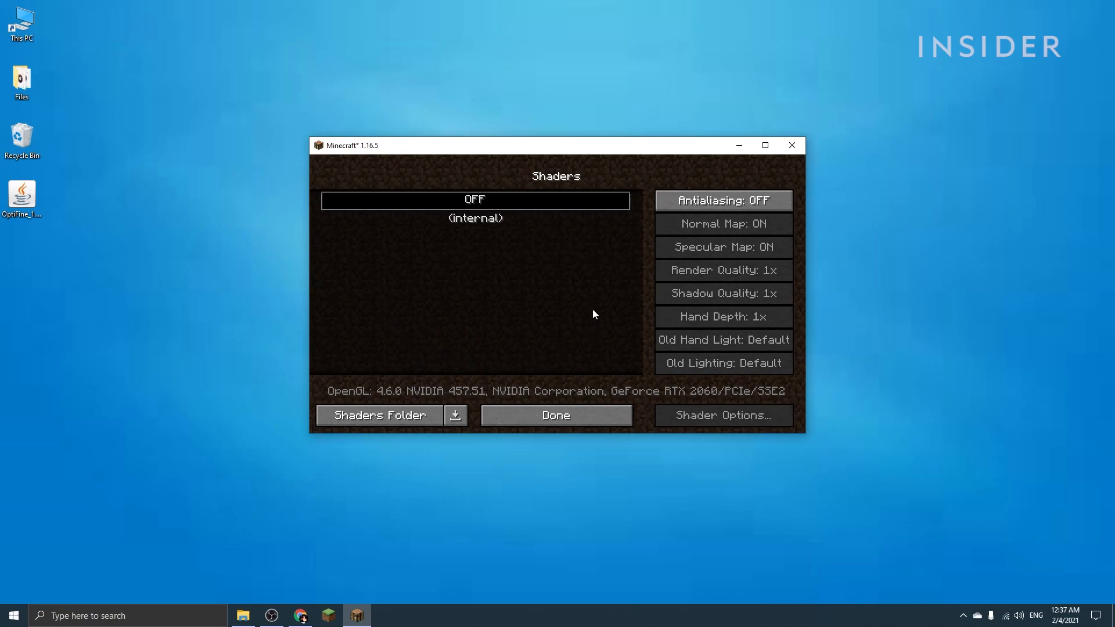
mouse_move(430, 358)
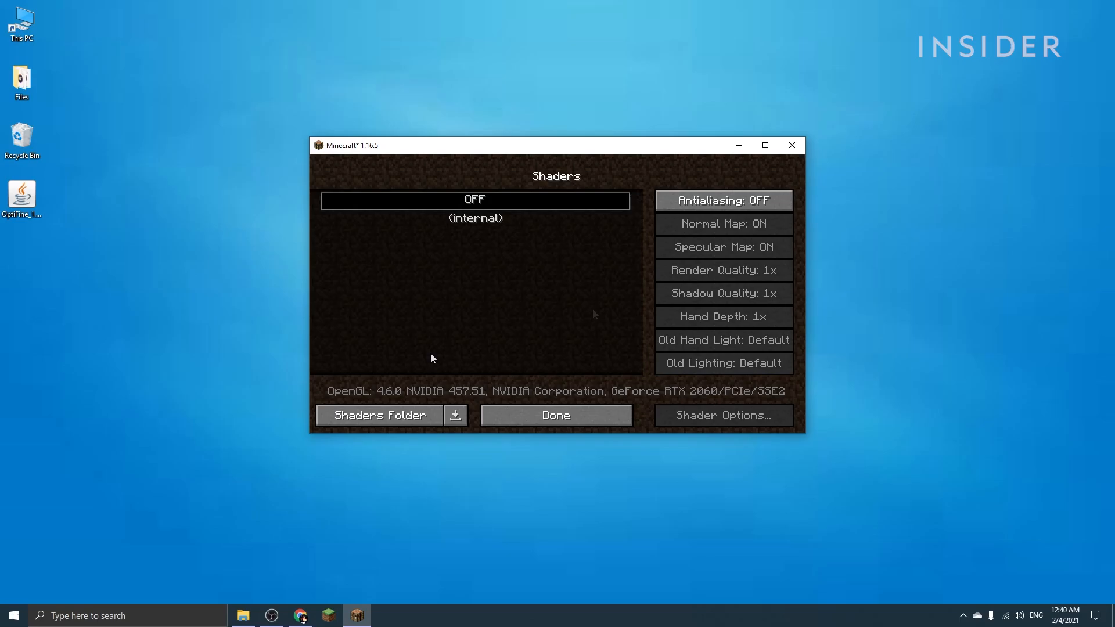
click(379, 415)
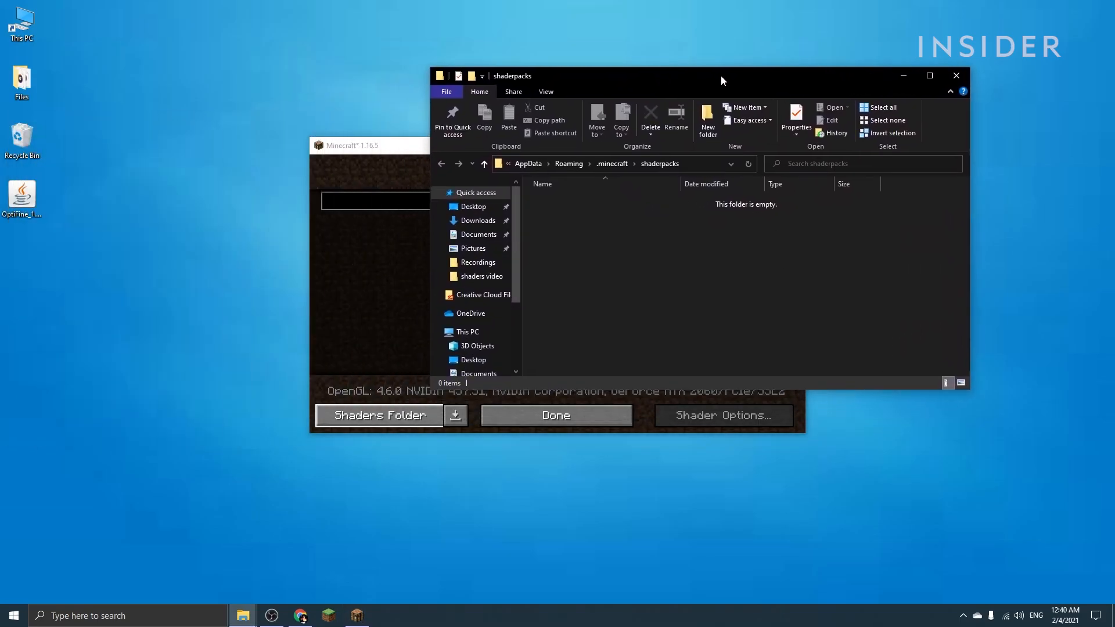
Search %appdata% and navigate through .minecraft into the shaderpacks folder.
click(722, 415)
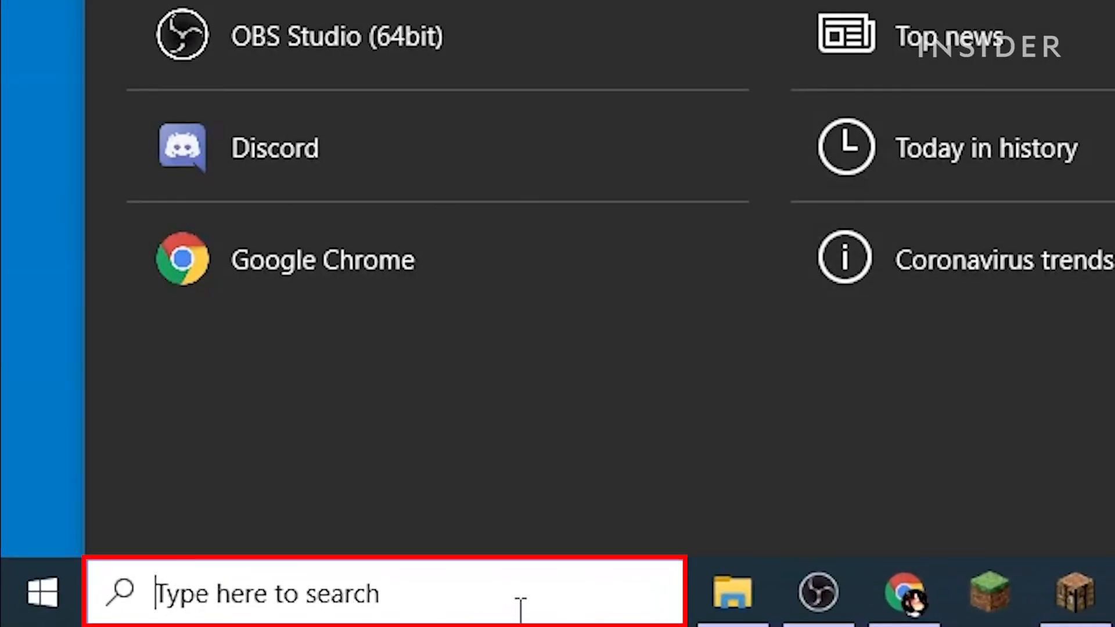
text(%appdat)
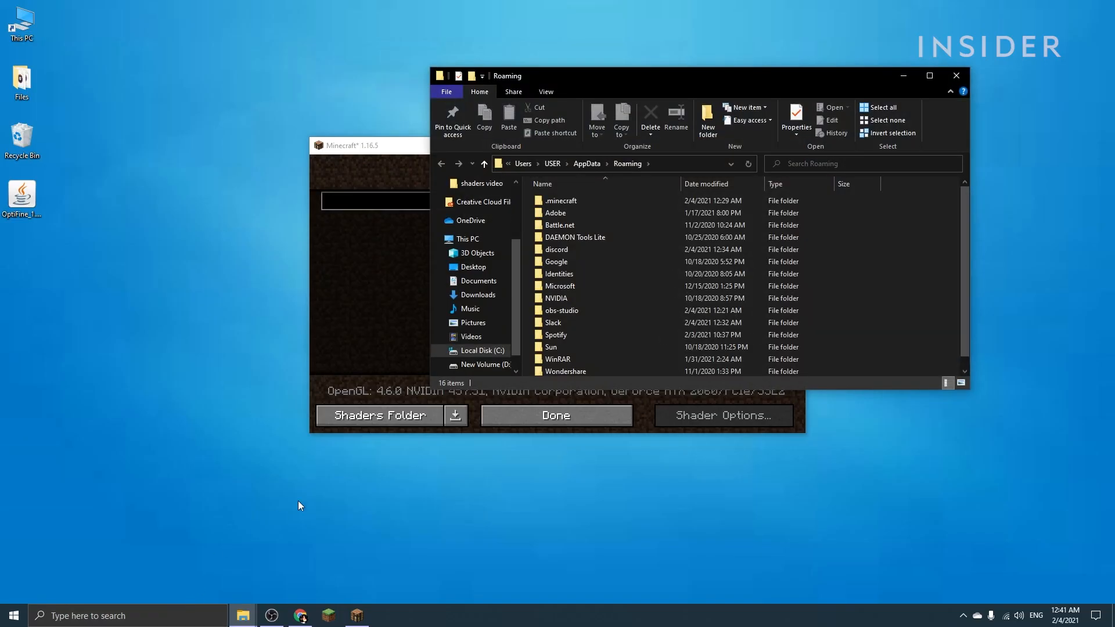
double_click(561, 199)
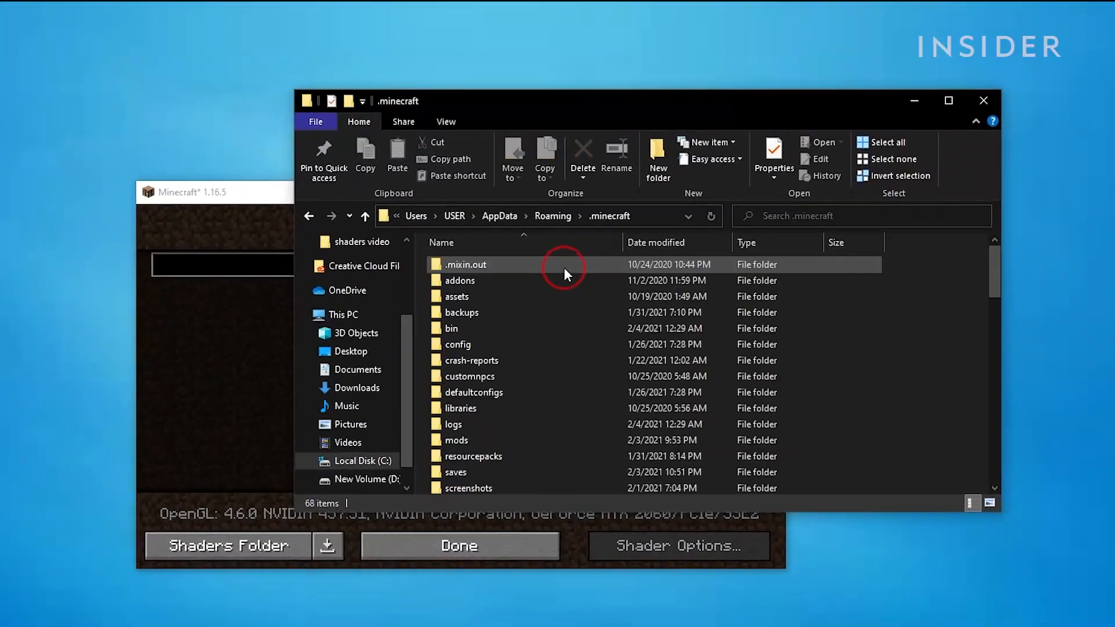
scroll(down, 3)
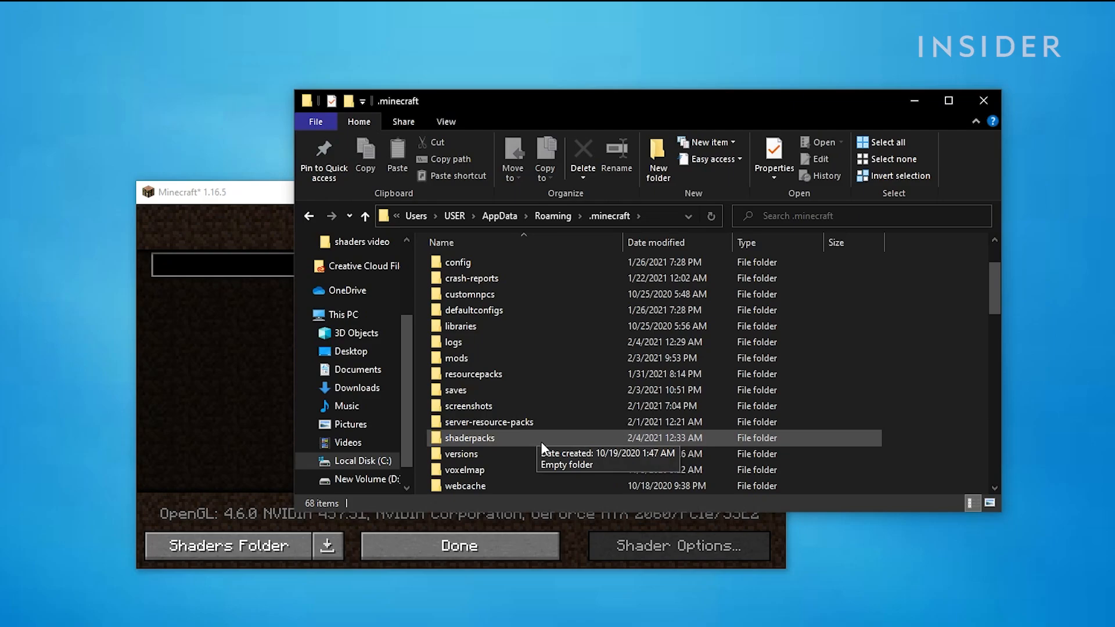
double_click(469, 437)
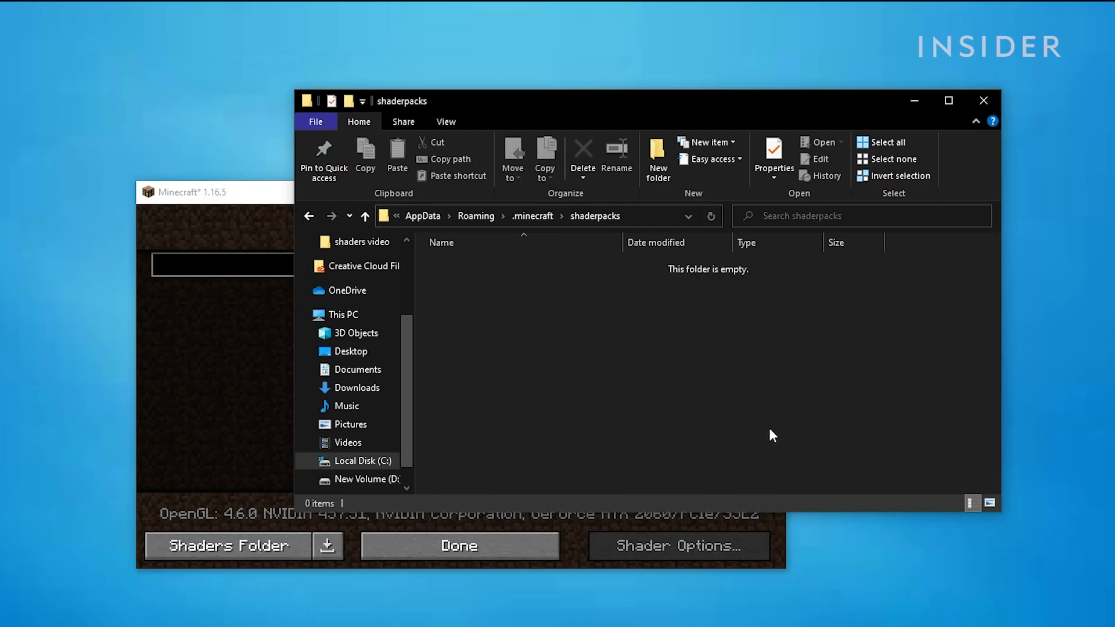
mouse_move(603, 431)
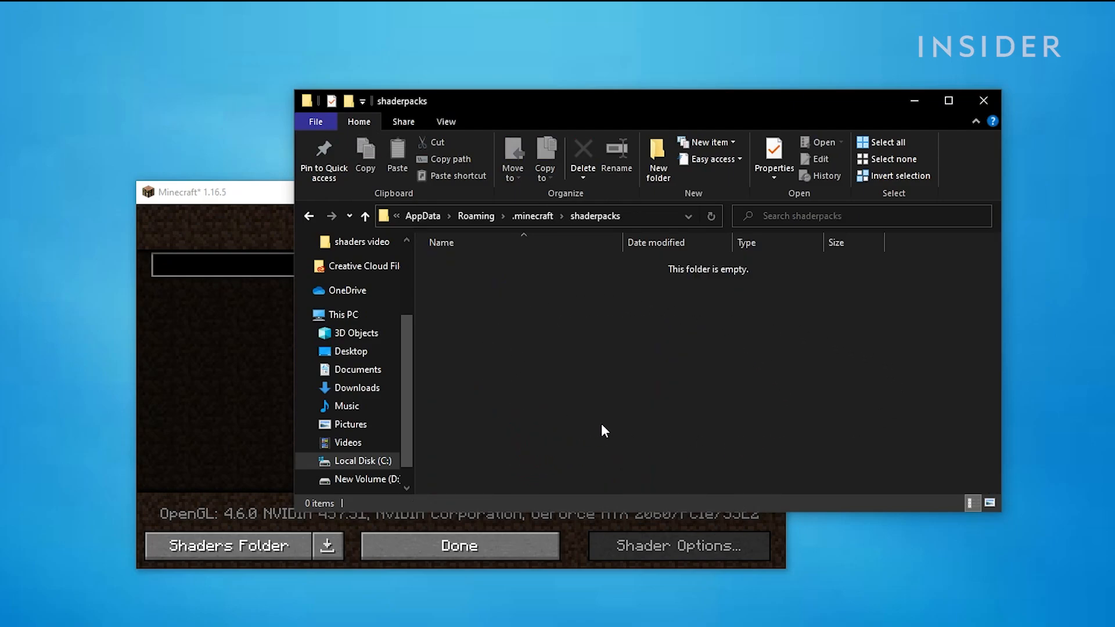
mouse_move(795, 419)
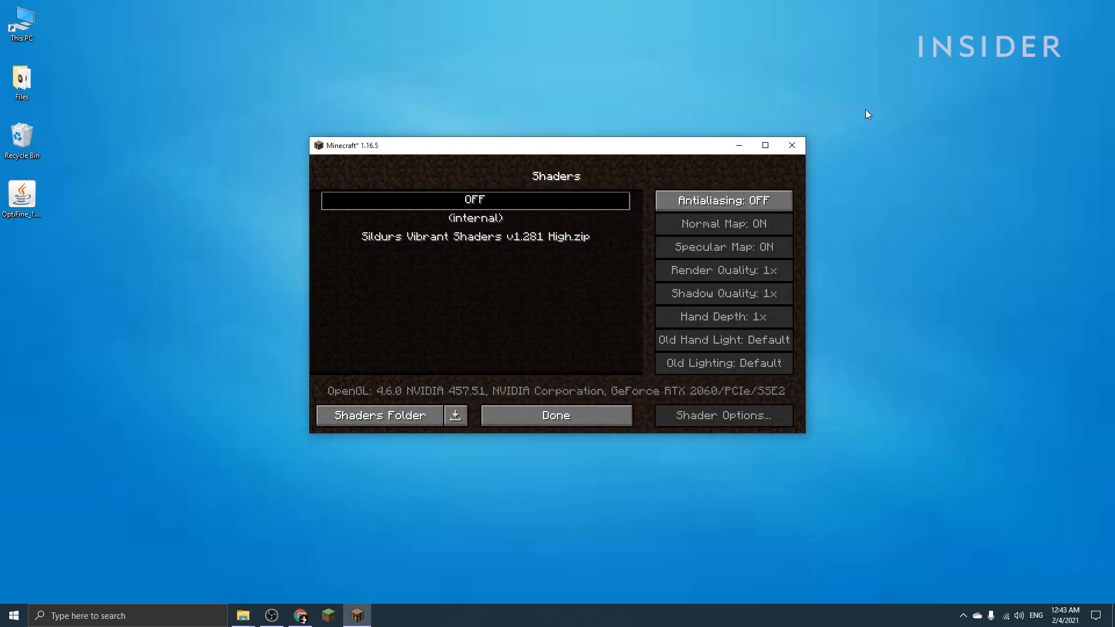
Select Sildurs Vibrant Shaders v1.281 High.zip in the Shaders list.
click(555, 416)
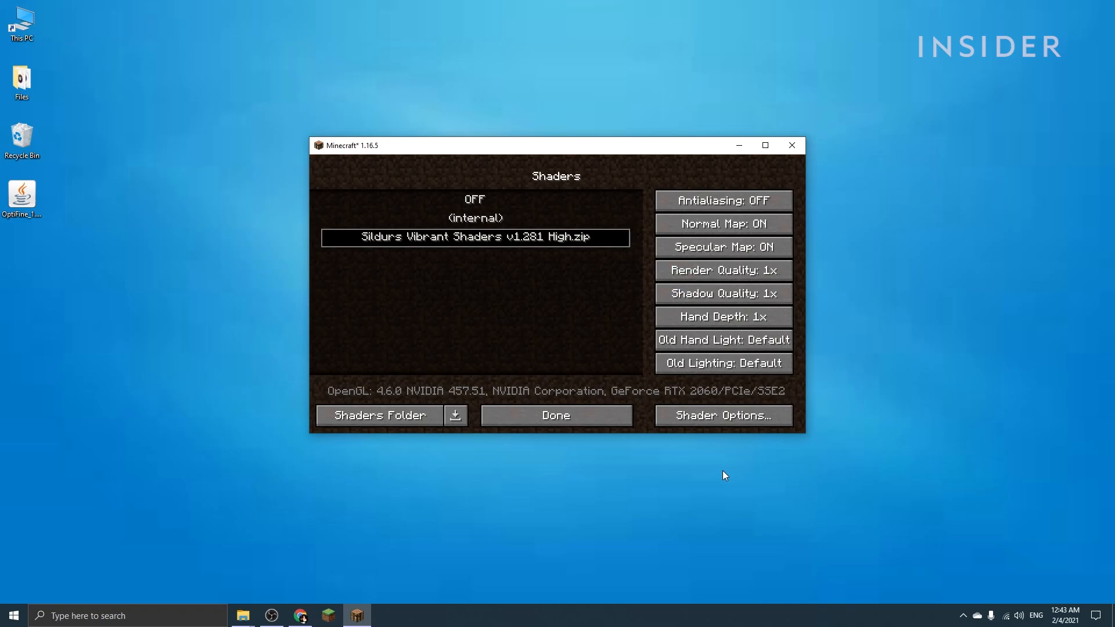
click(379, 415)
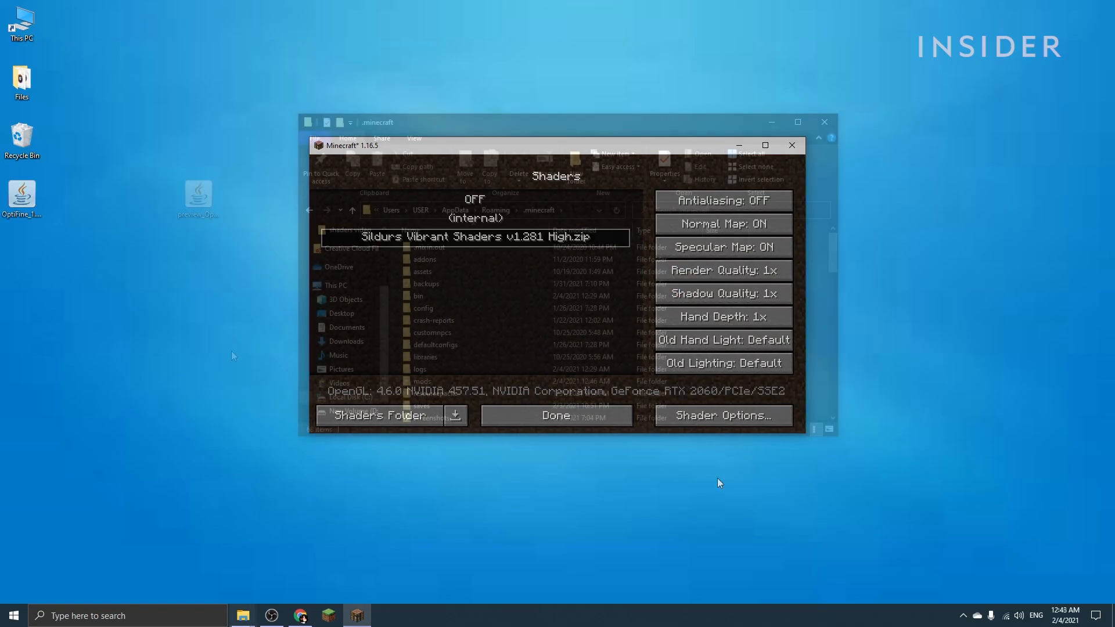